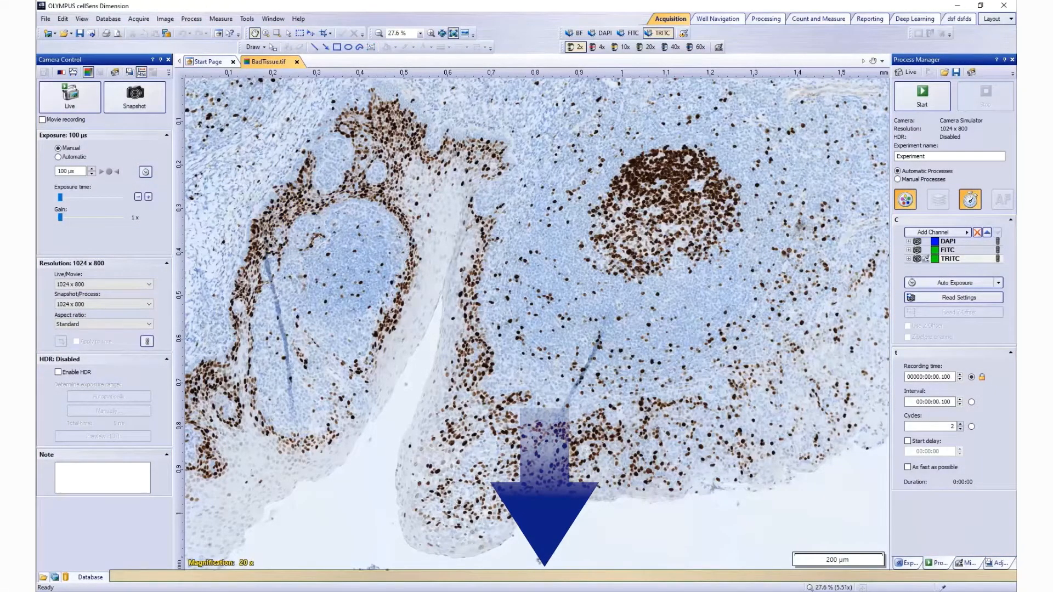
- Show the Drawing toolbar from the View options
left_click_drag(538, 470, 188, 81)
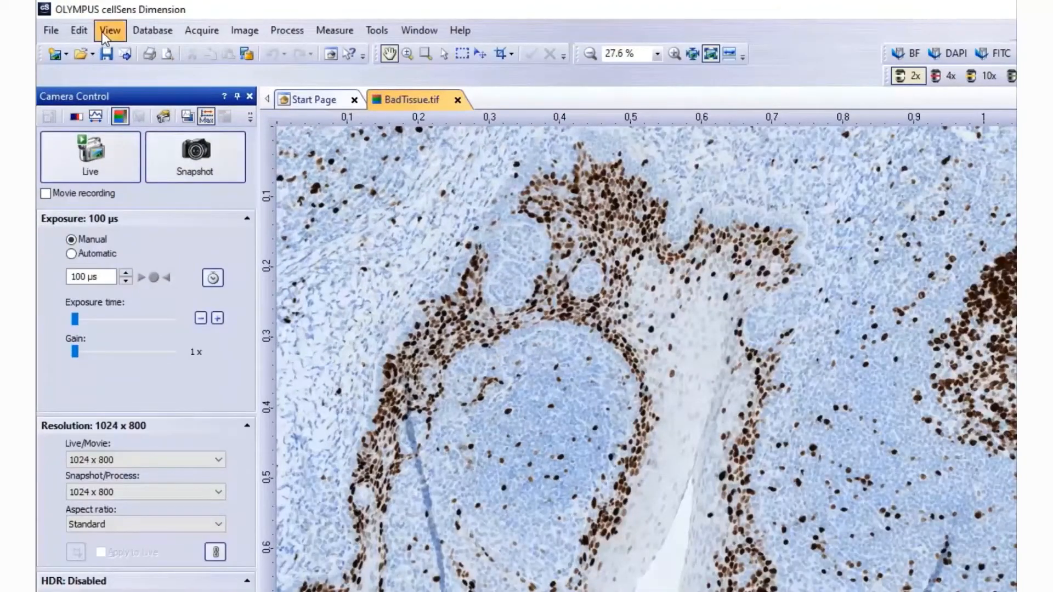
left_click(110, 30)
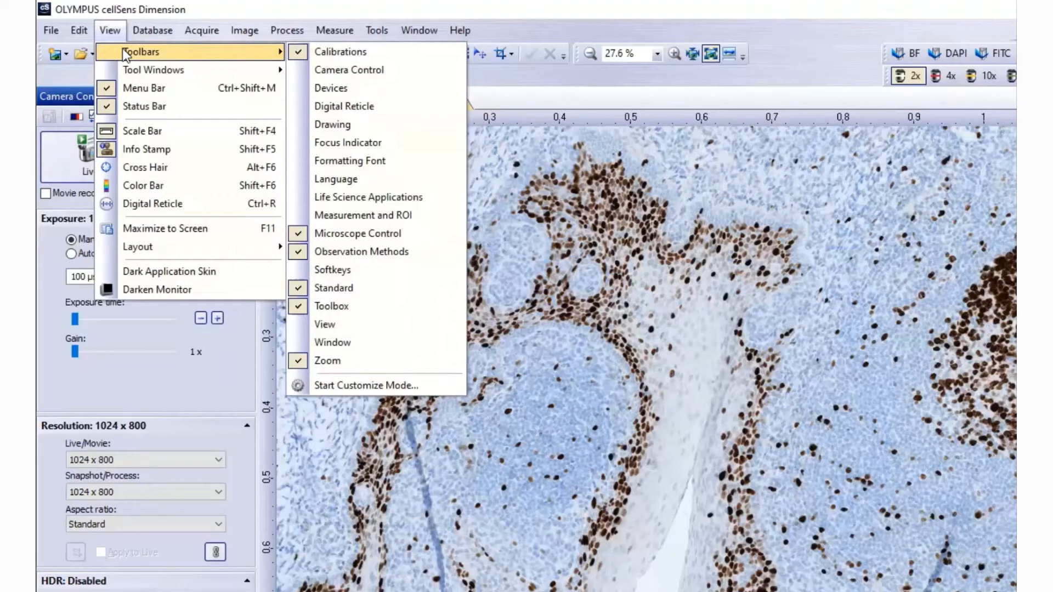
mouse_move(349, 70)
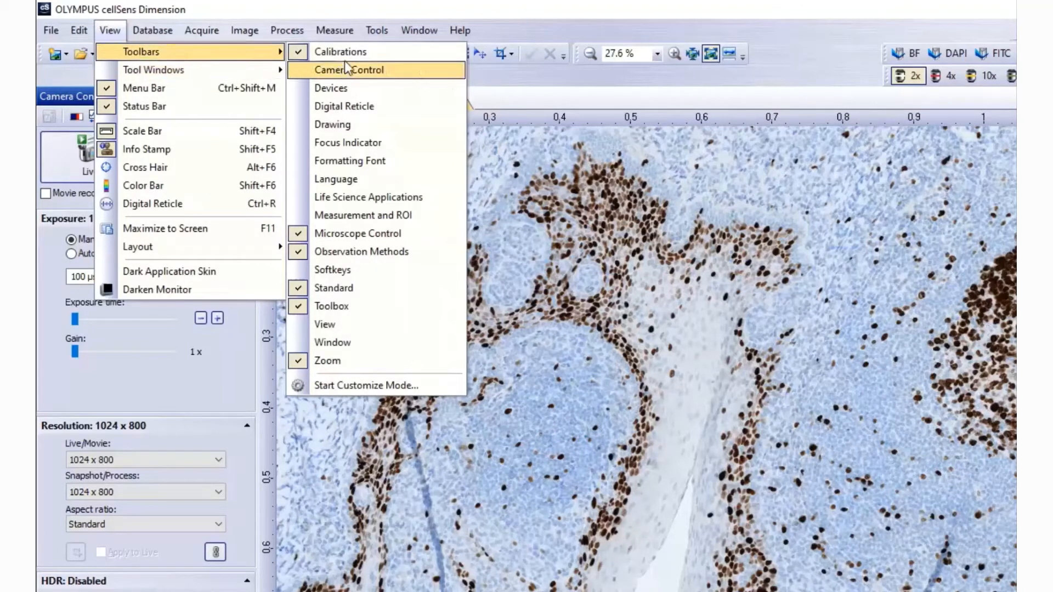
mouse_move(344, 106)
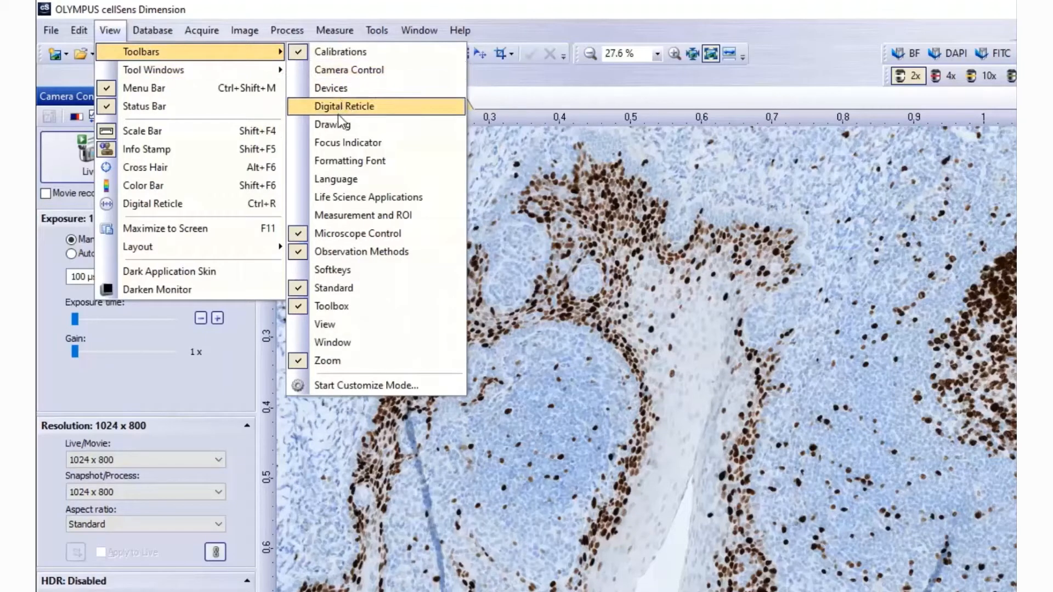
mouse_move(339, 124)
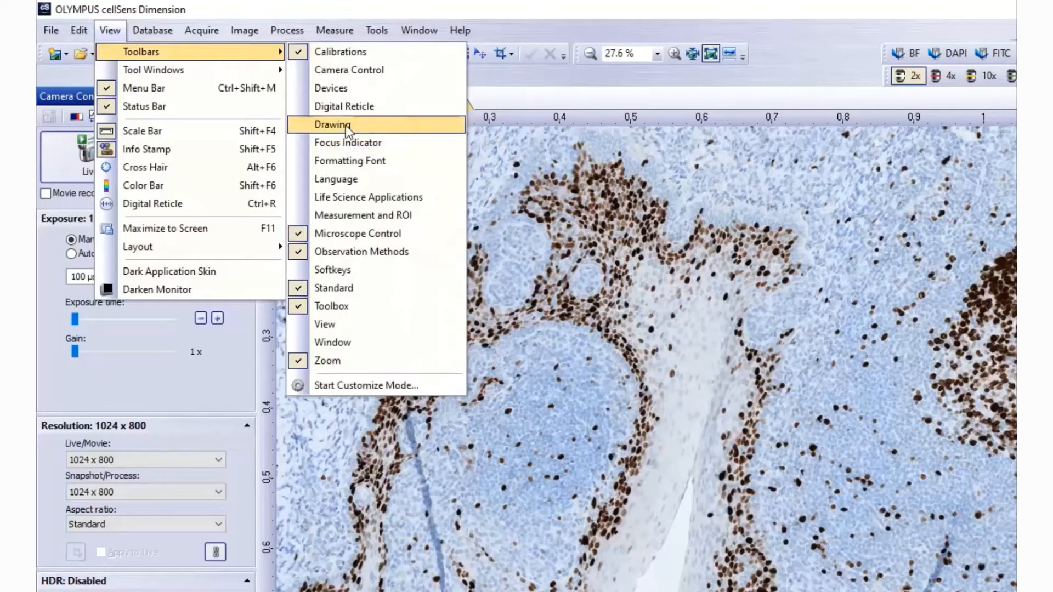
left_click(331, 125)
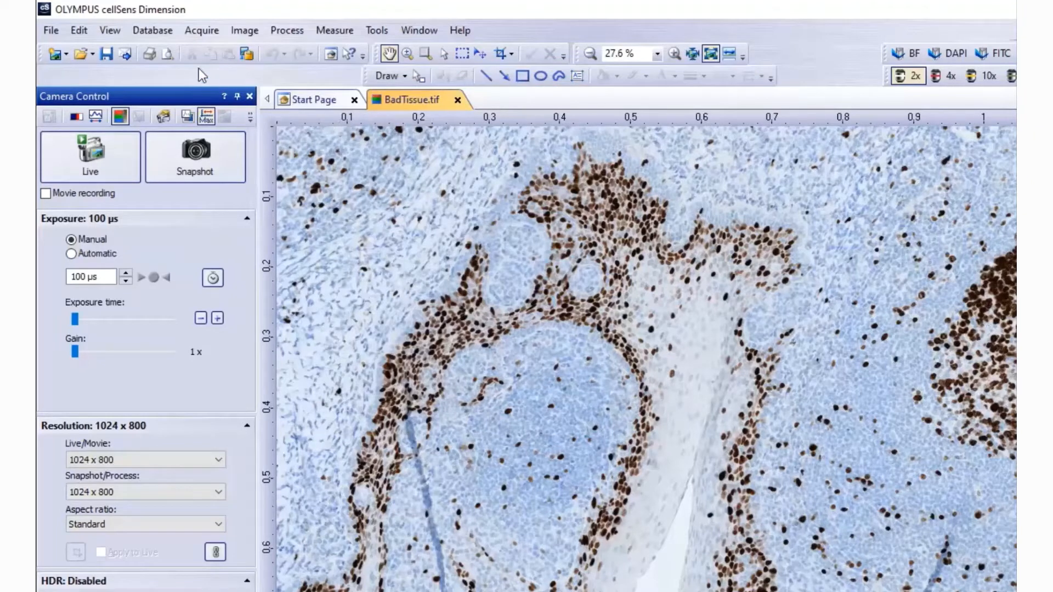
- Hide the Drawing toolbar again and bring up the Tool Windows list
left_click(110, 31)
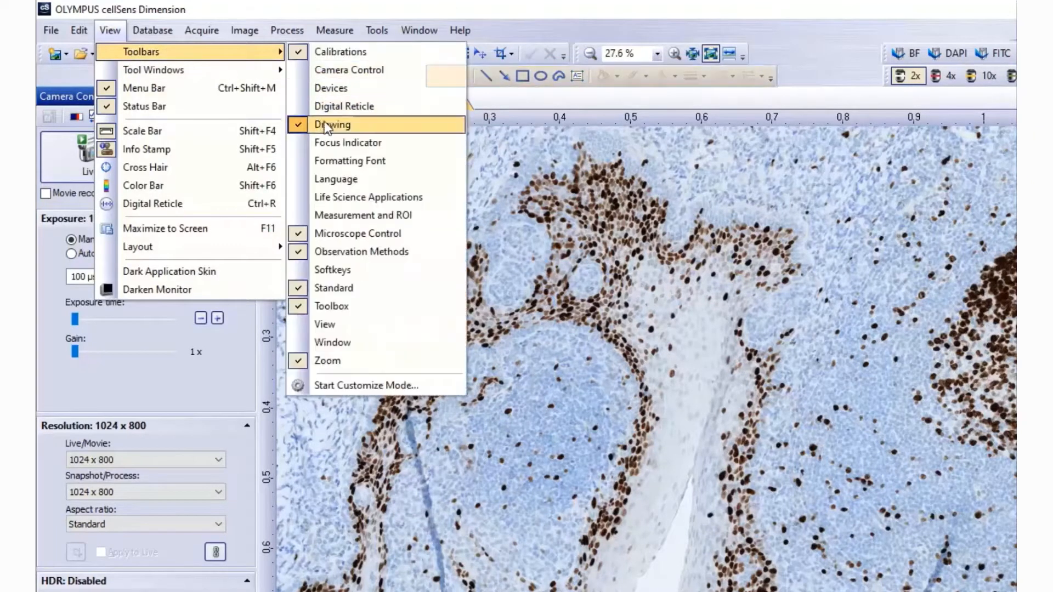
left_click(331, 125)
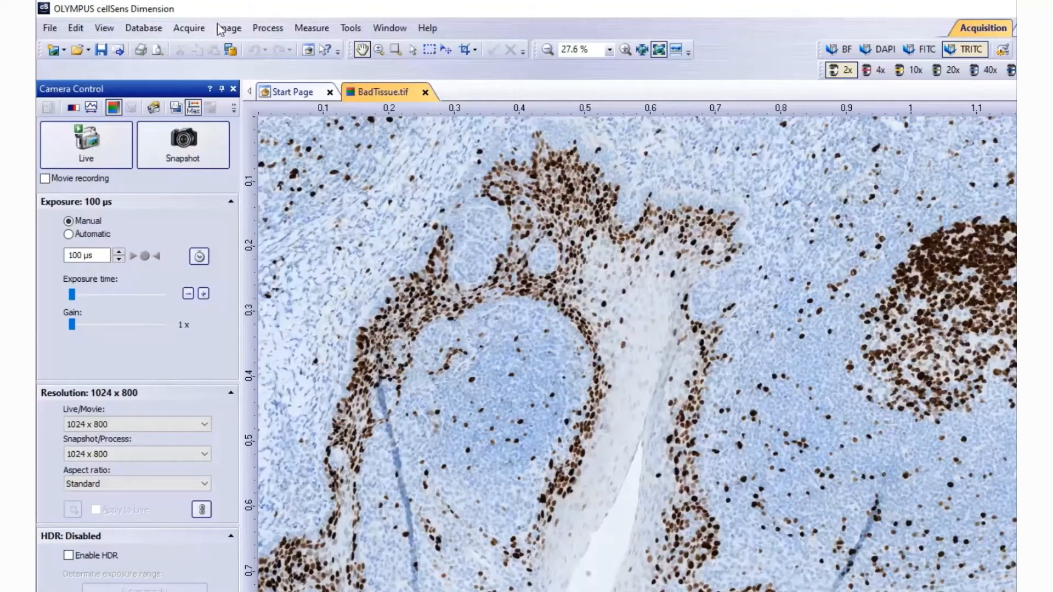
left_click(104, 28)
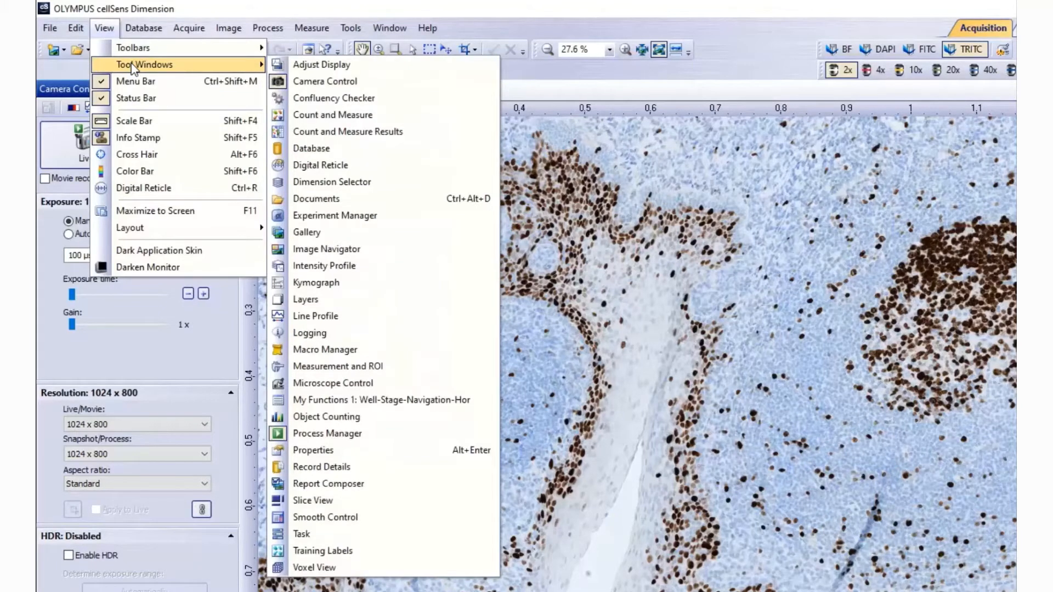
mouse_move(316, 316)
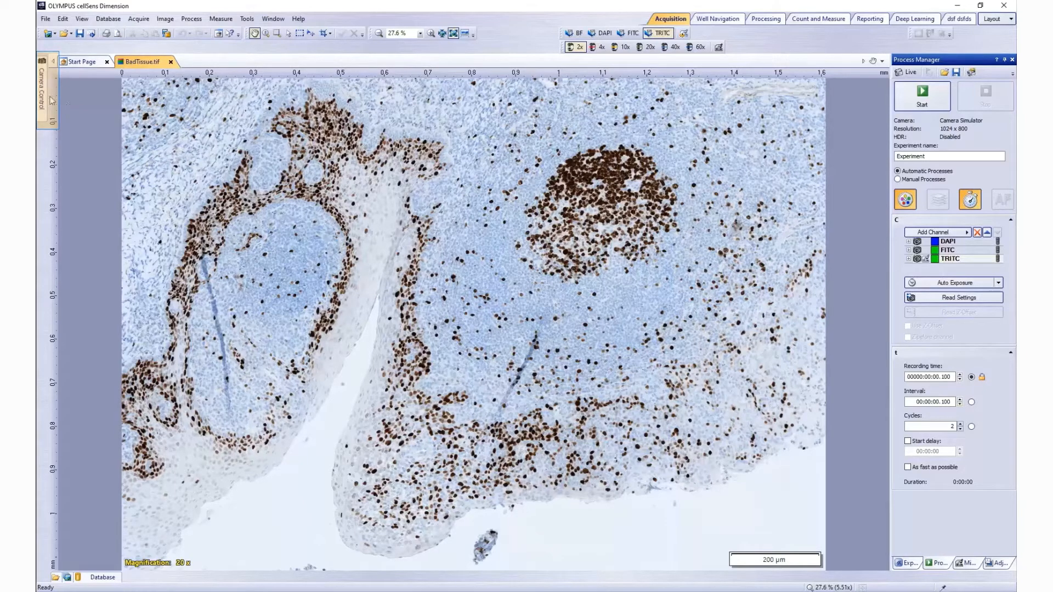
- Slide out the hidden Camera Control window and open its online help
left_click(43, 87)
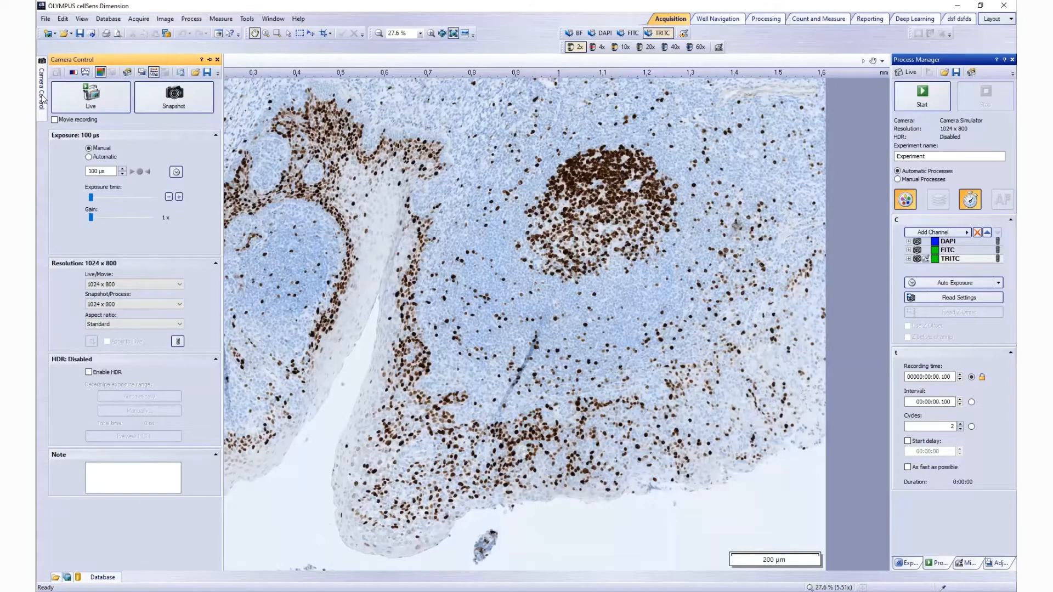
left_click(90, 96)
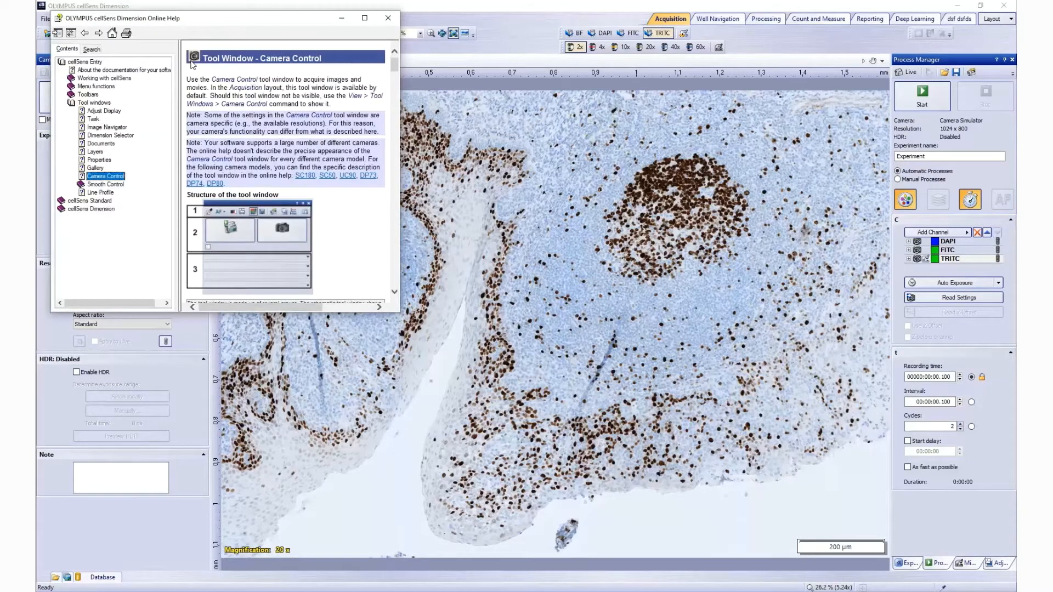
- Close Online Help and switch the right dock to the Adjust Display histogram
left_click(388, 18)
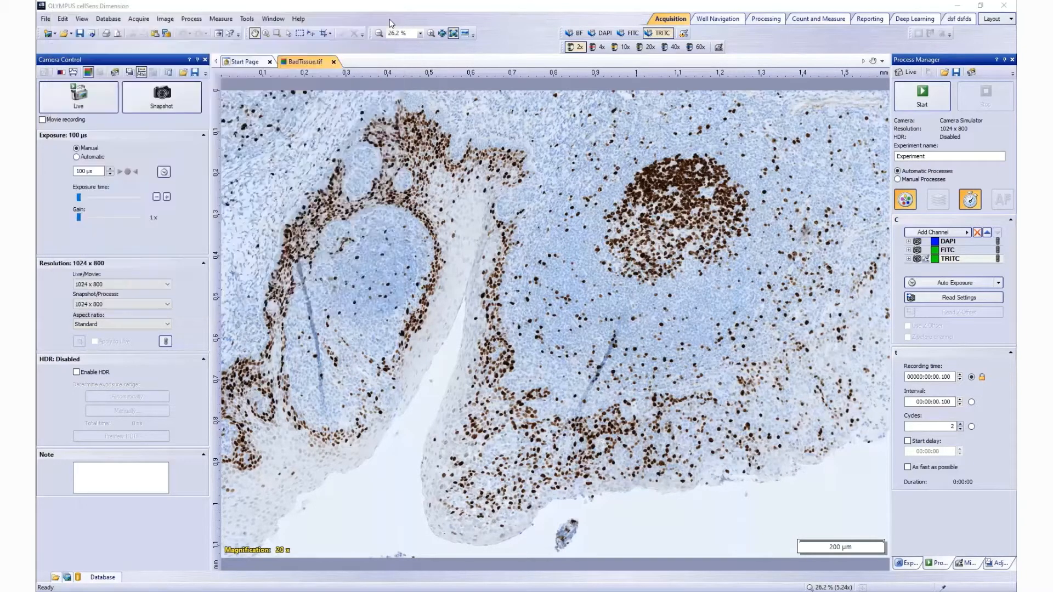
left_click(997, 563)
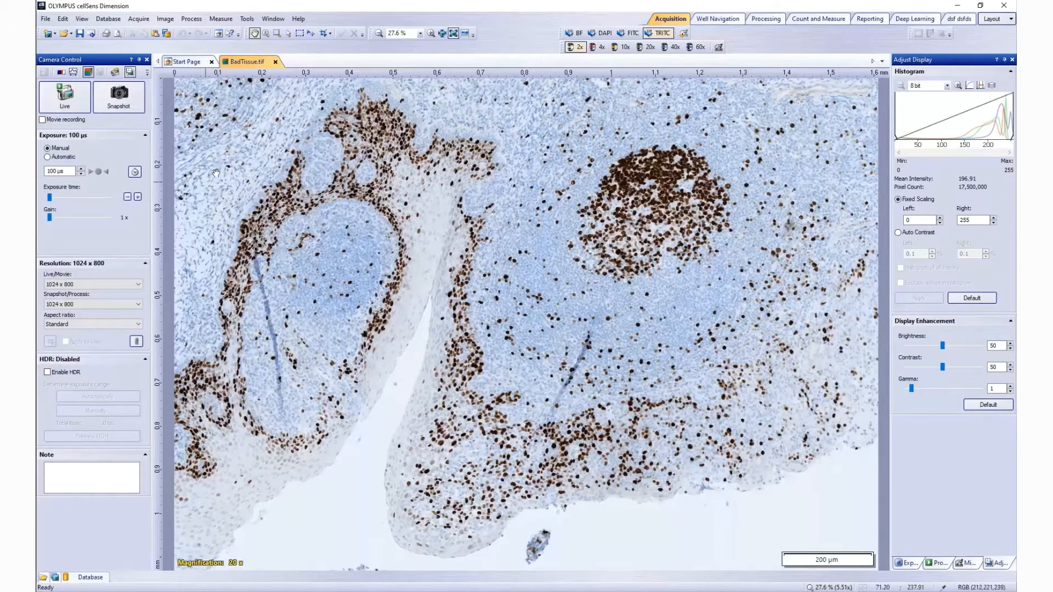
mouse_move(246, 18)
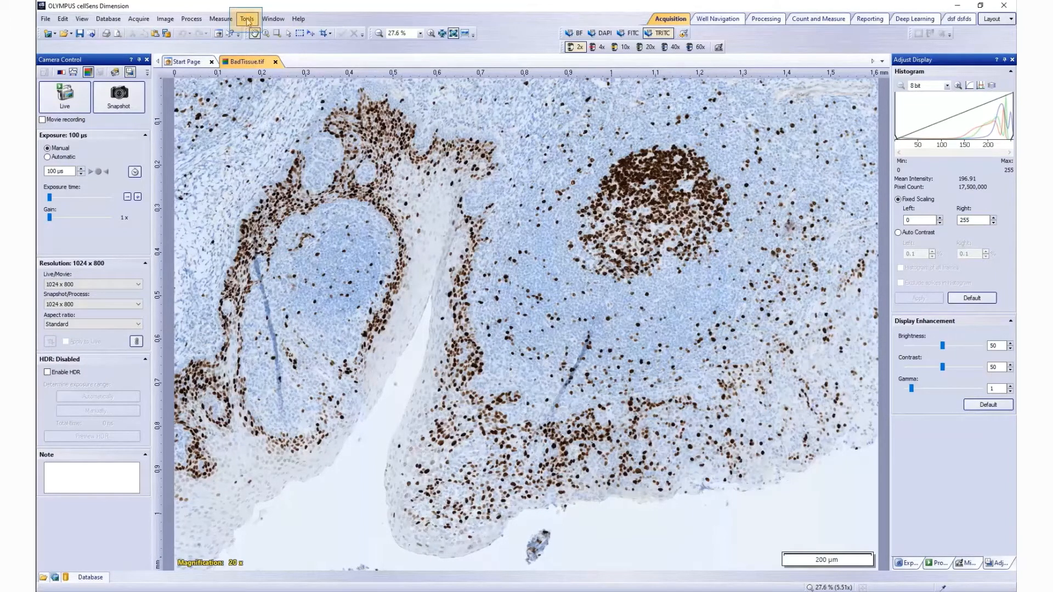
- Select Expert mode under Options > Environment > General and confirm with OK
left_click(246, 18)
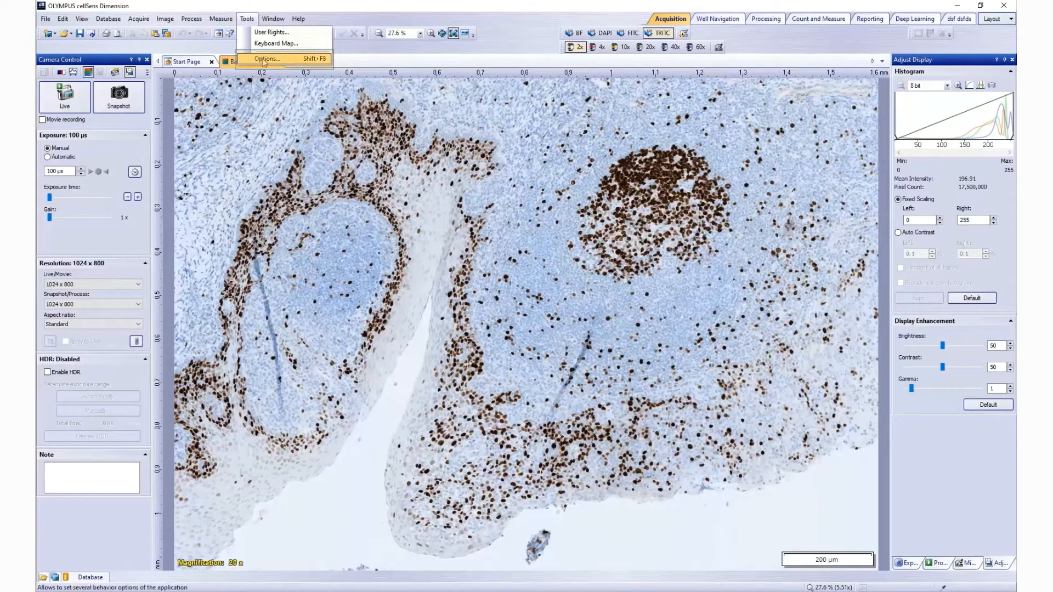
left_click(266, 59)
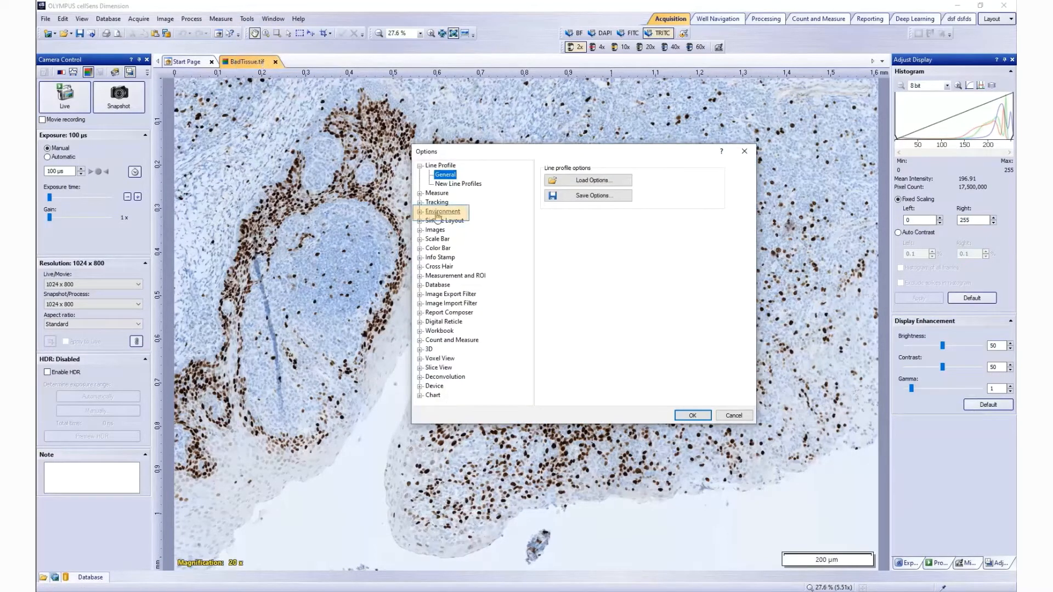
left_click(419, 210)
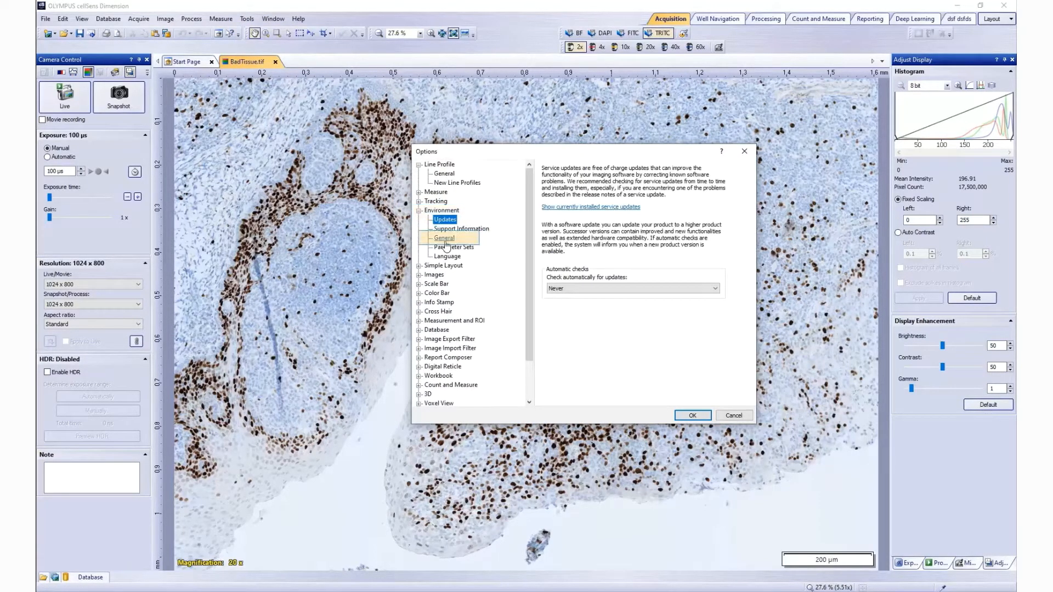
left_click(443, 237)
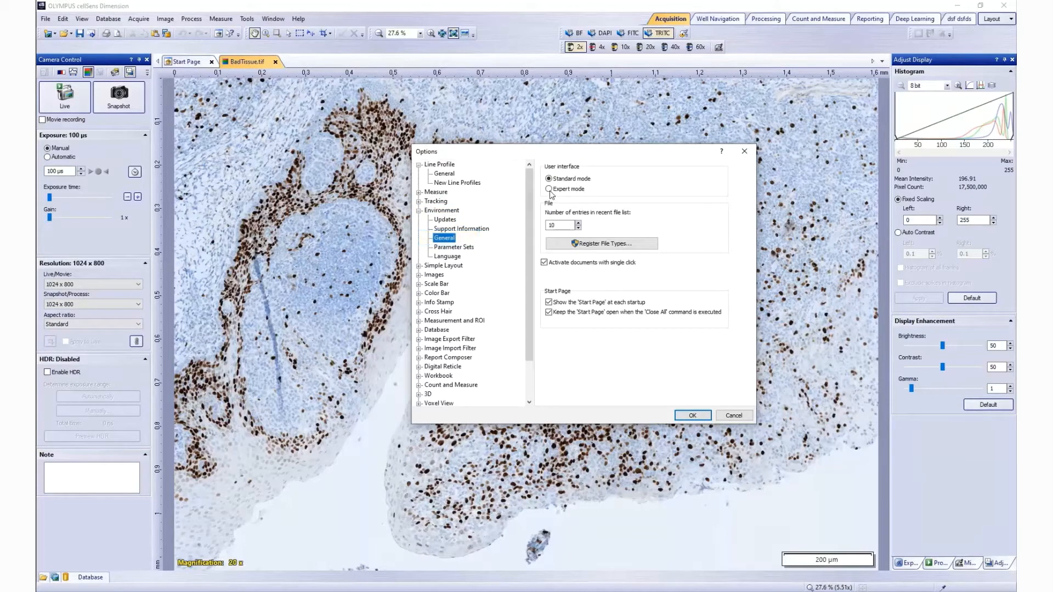
left_click(549, 189)
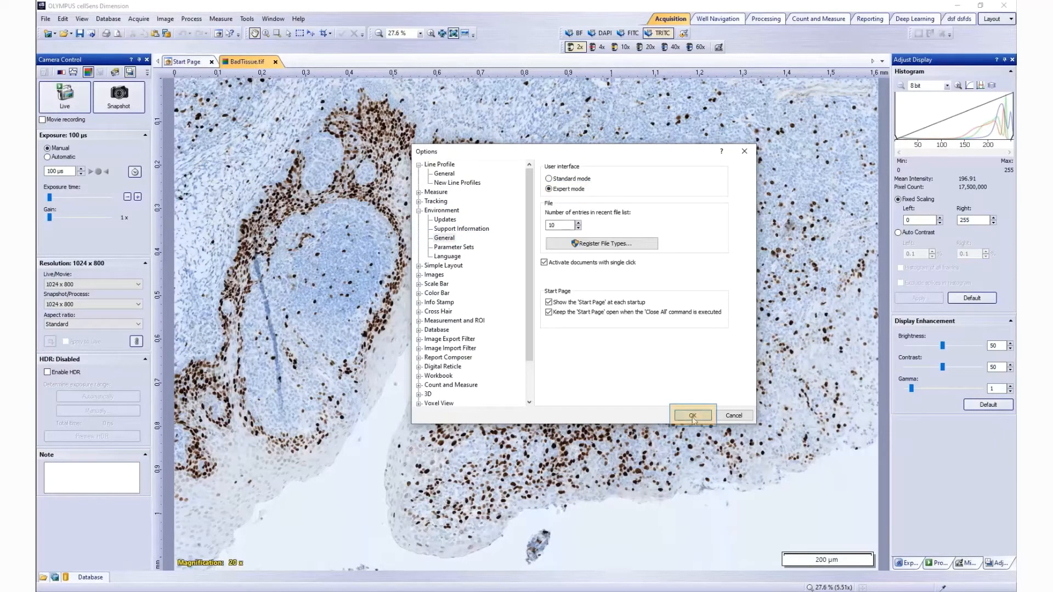
left_click(692, 415)
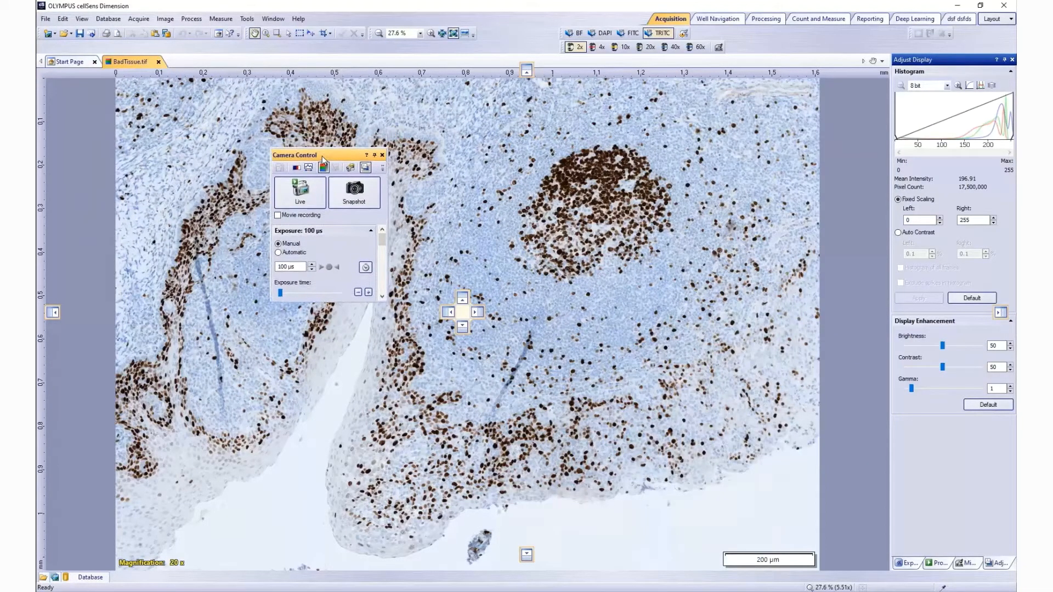
left_click_drag(326, 154, 285, 166)
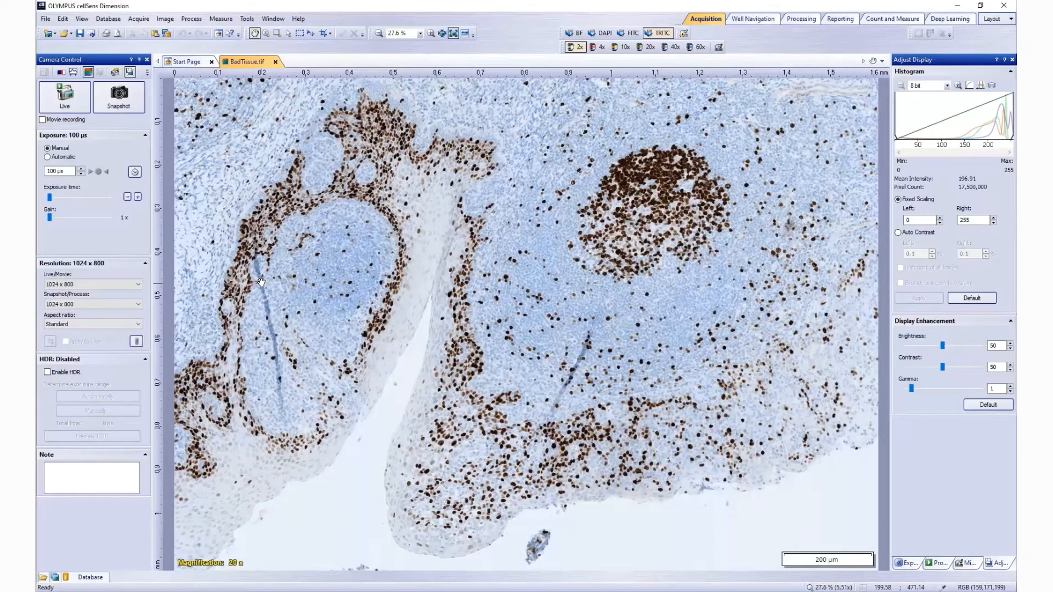
mouse_move(818, 138)
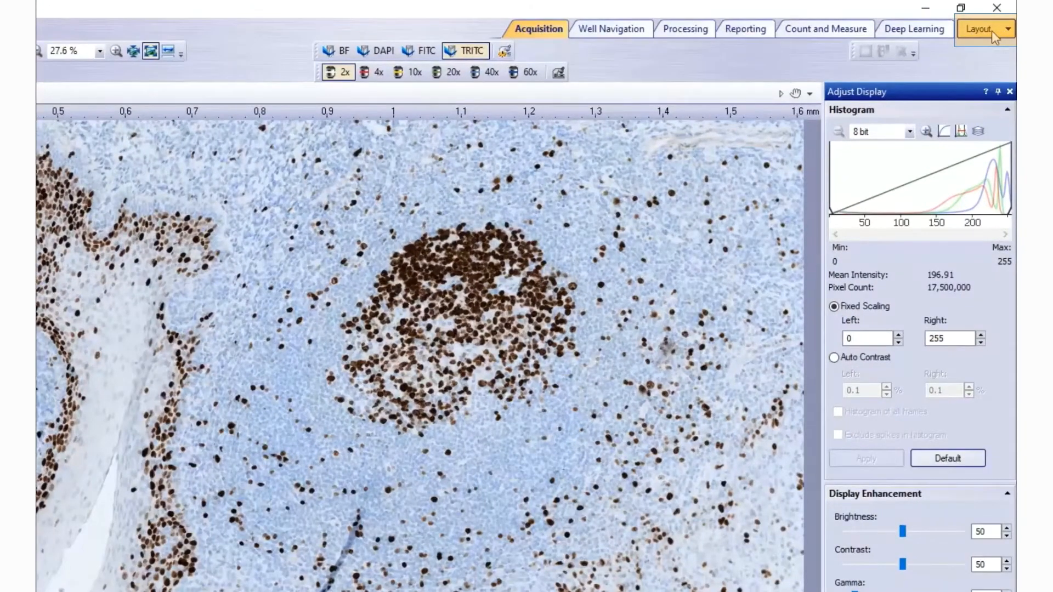
- Save the current window arrangement as a new layout named 'Layout 2'
left_click(983, 28)
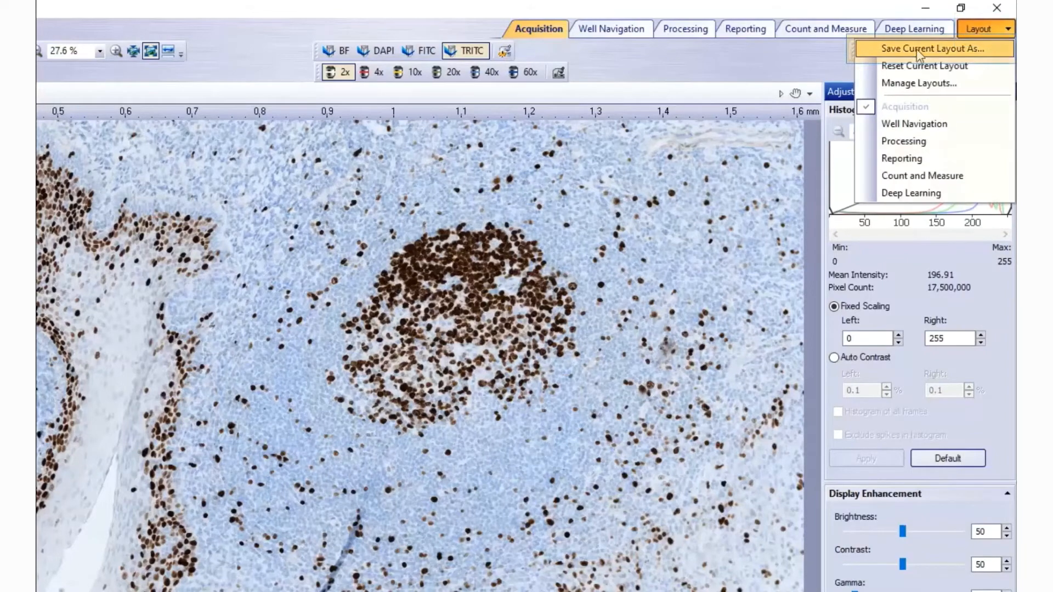
left_click(921, 48)
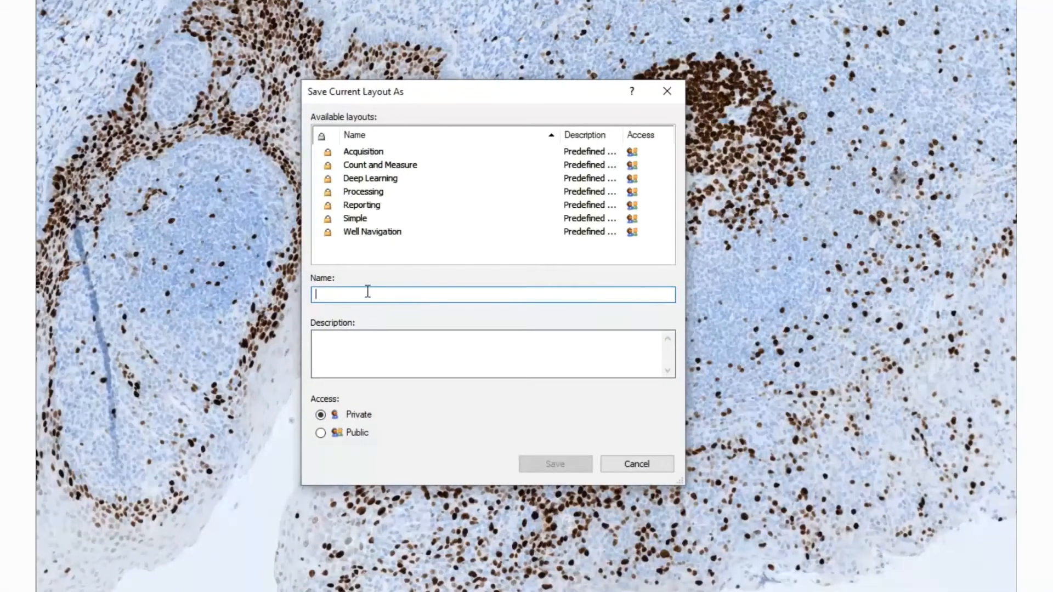
type("Layout 2")
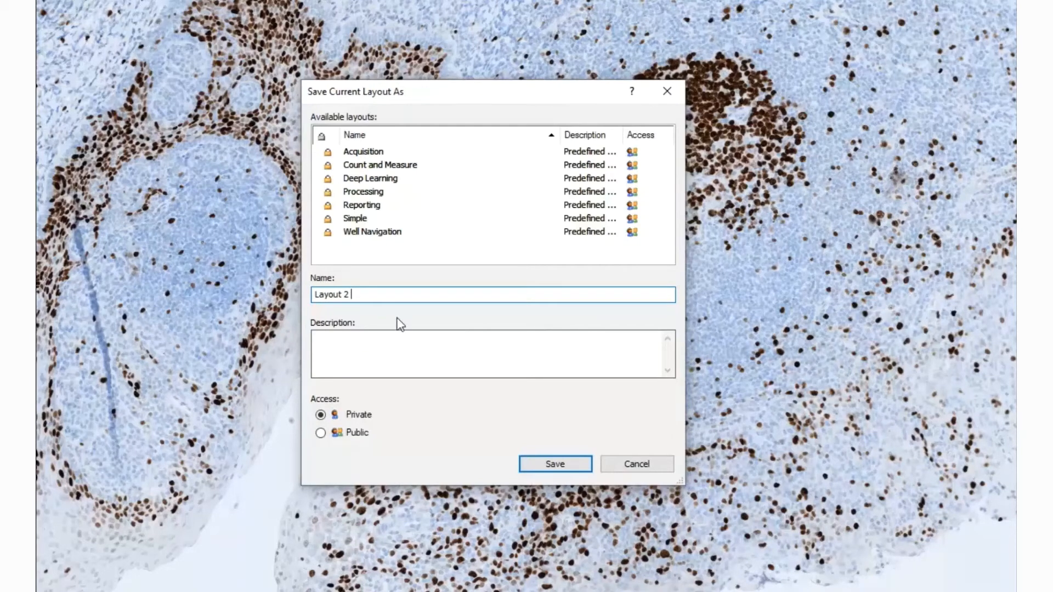
left_click(554, 463)
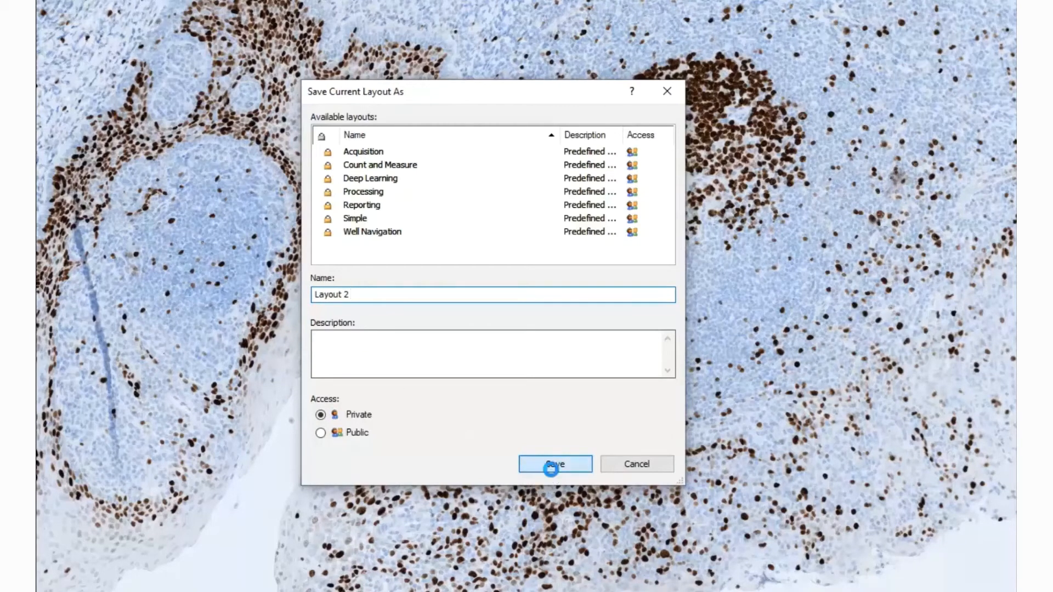
left_click(554, 464)
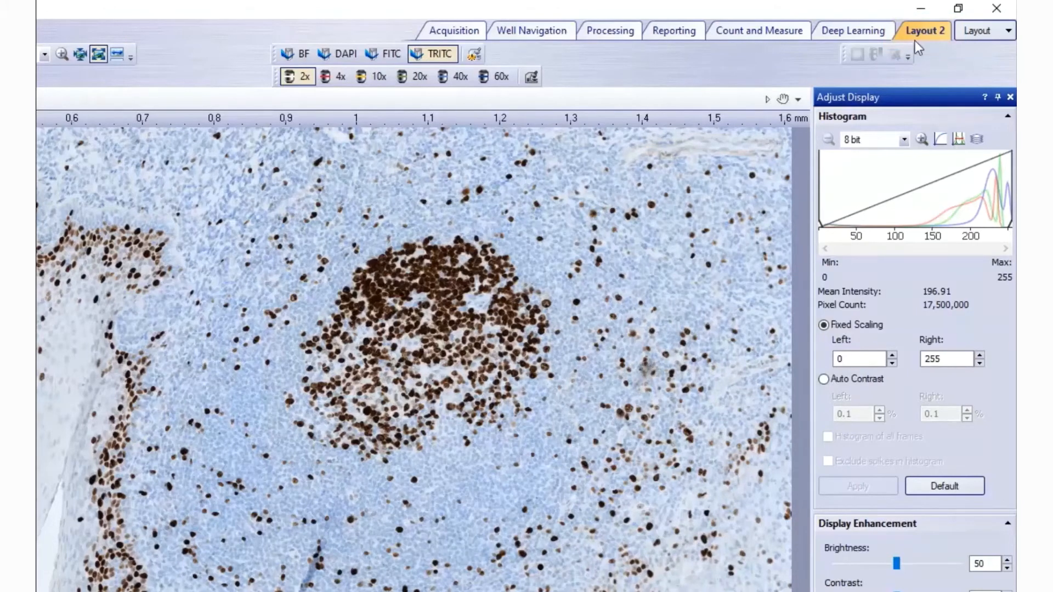
mouse_move(919, 40)
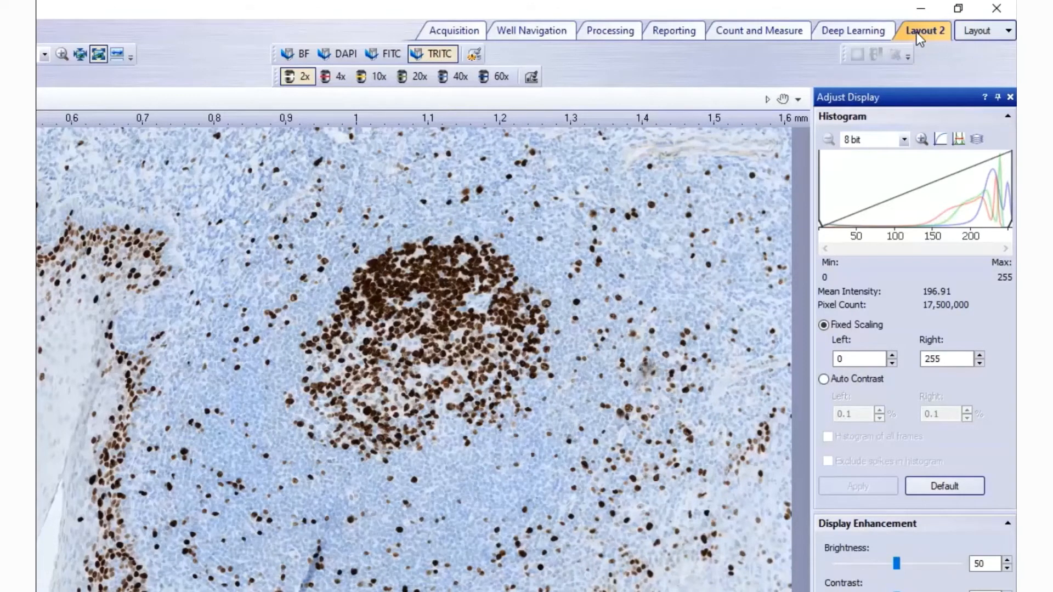
mouse_move(921, 52)
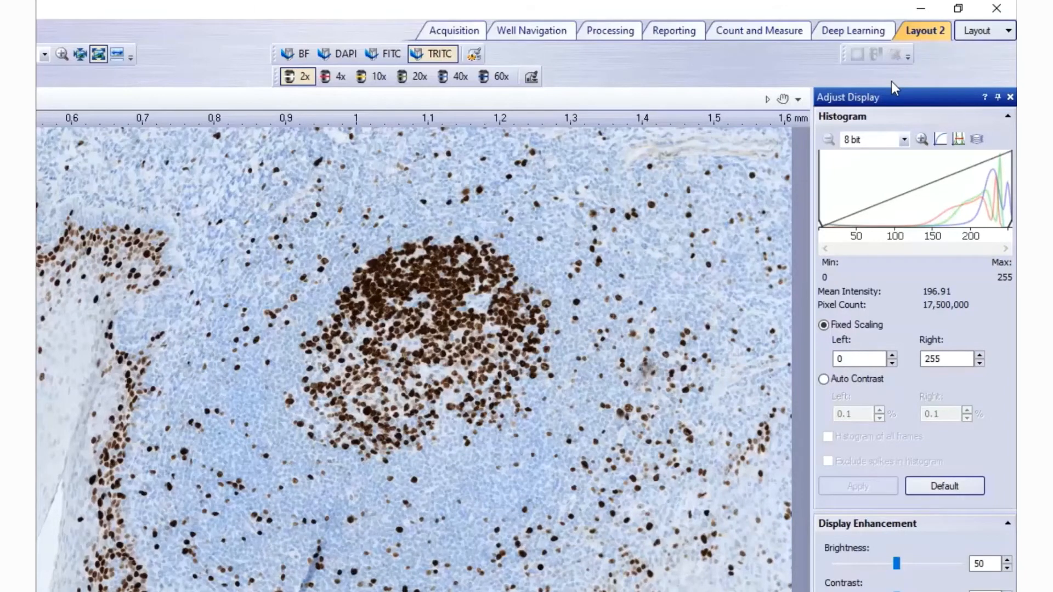
- Open the Layout dropdown to see Layout 2 checked as current
left_click(1006, 30)
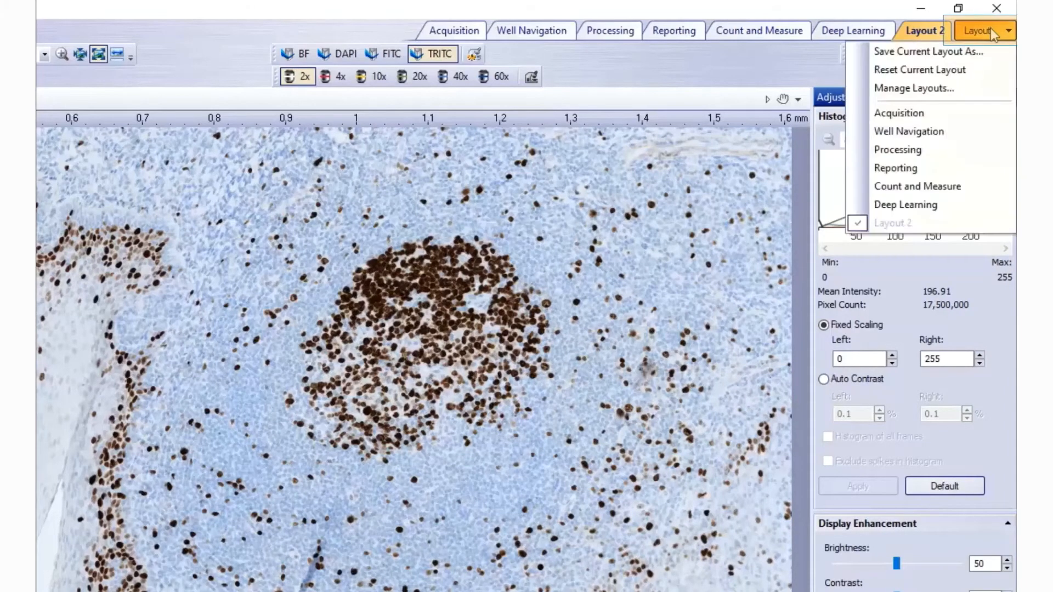
mouse_move(913, 88)
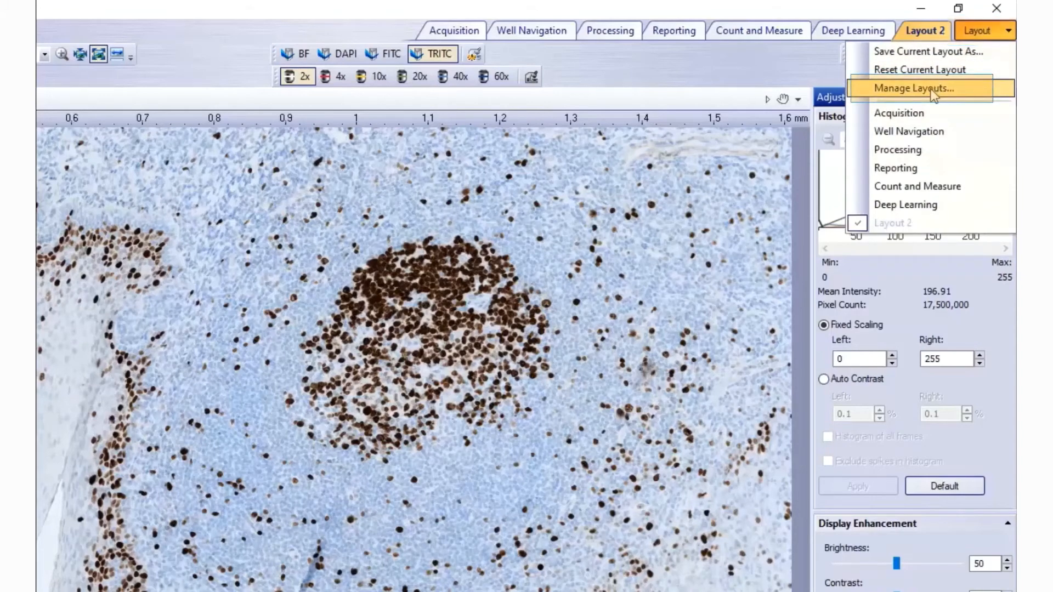
- In Manage Layouts, move Count and Measure up two places to second position
left_click(910, 88)
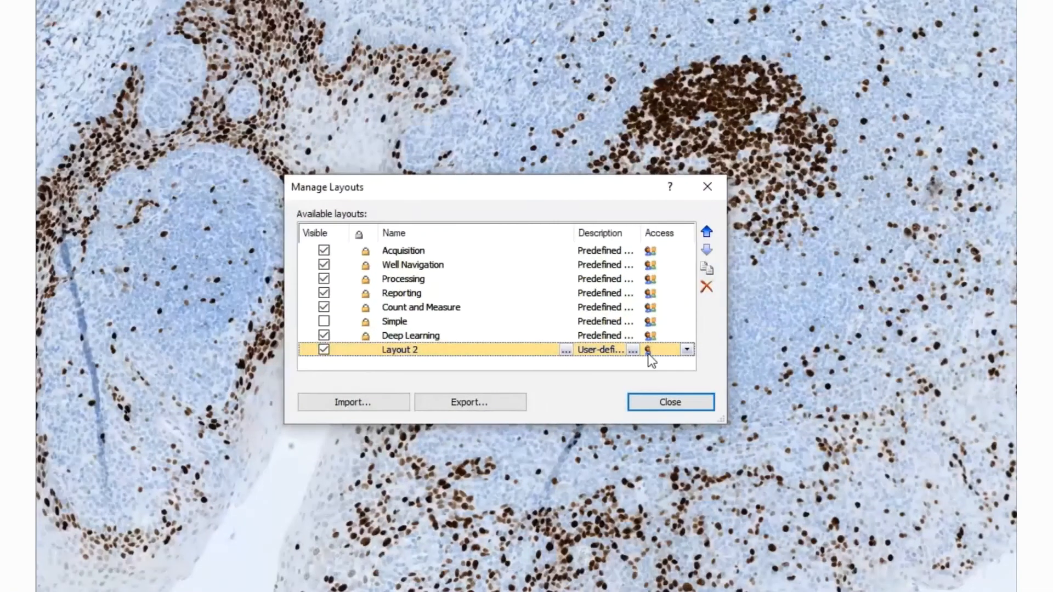
mouse_move(590, 345)
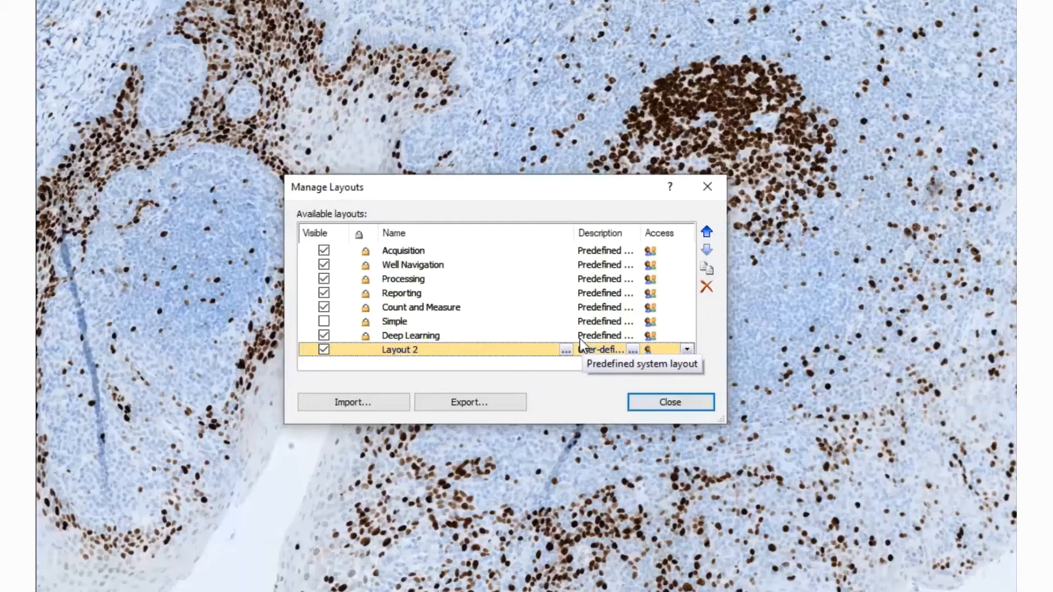
mouse_move(512, 311)
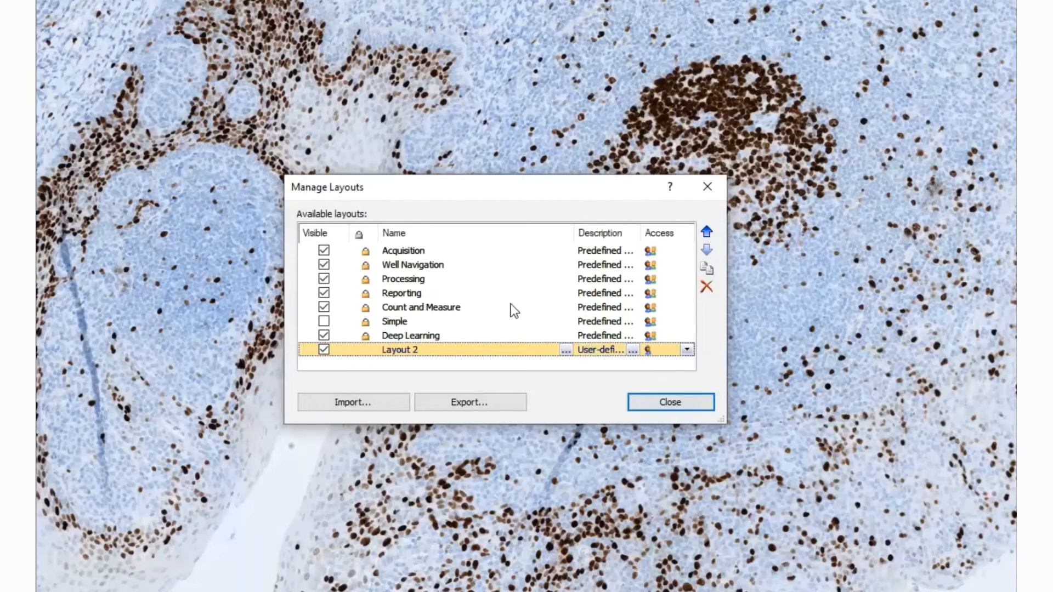
mouse_move(419, 311)
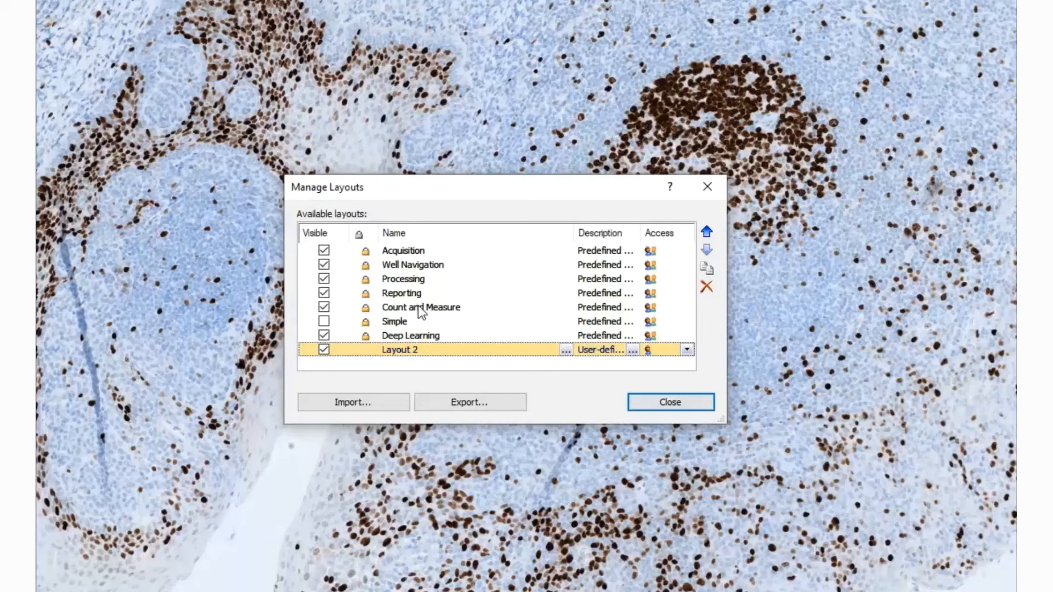
left_click(707, 231)
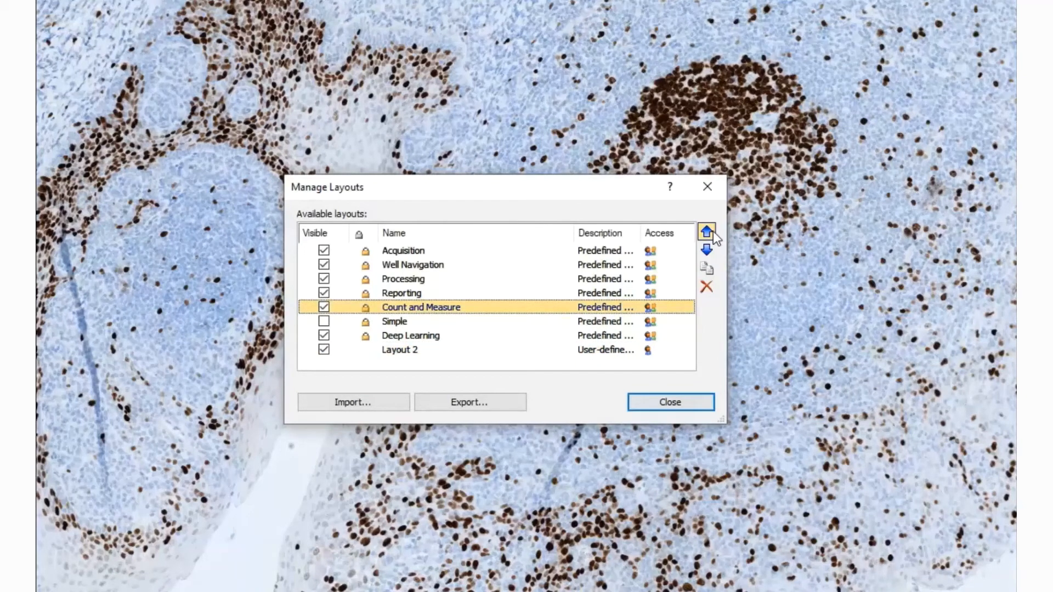
left_click(706, 230)
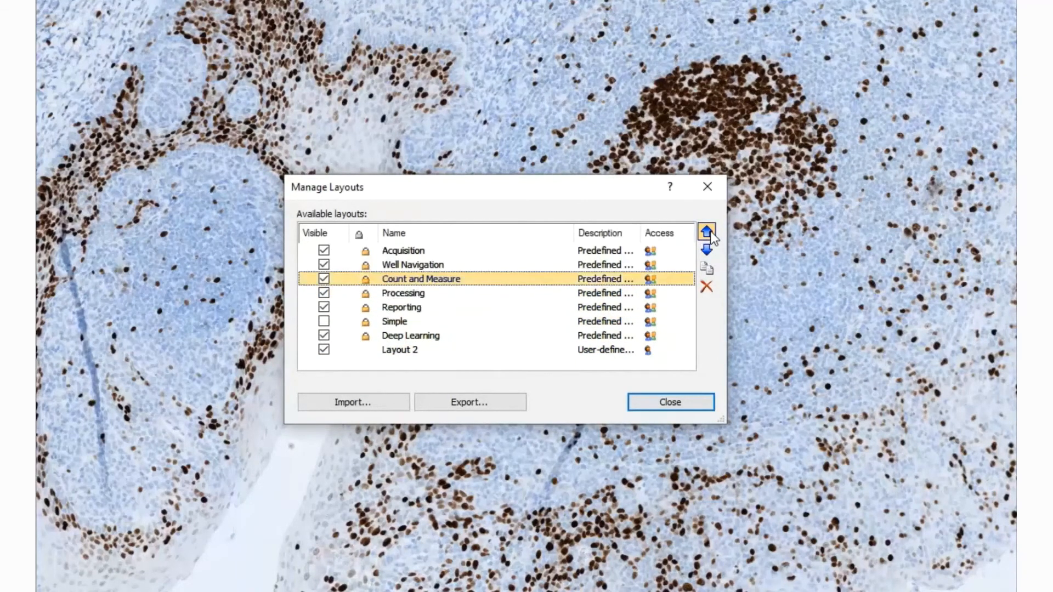
left_click(706, 232)
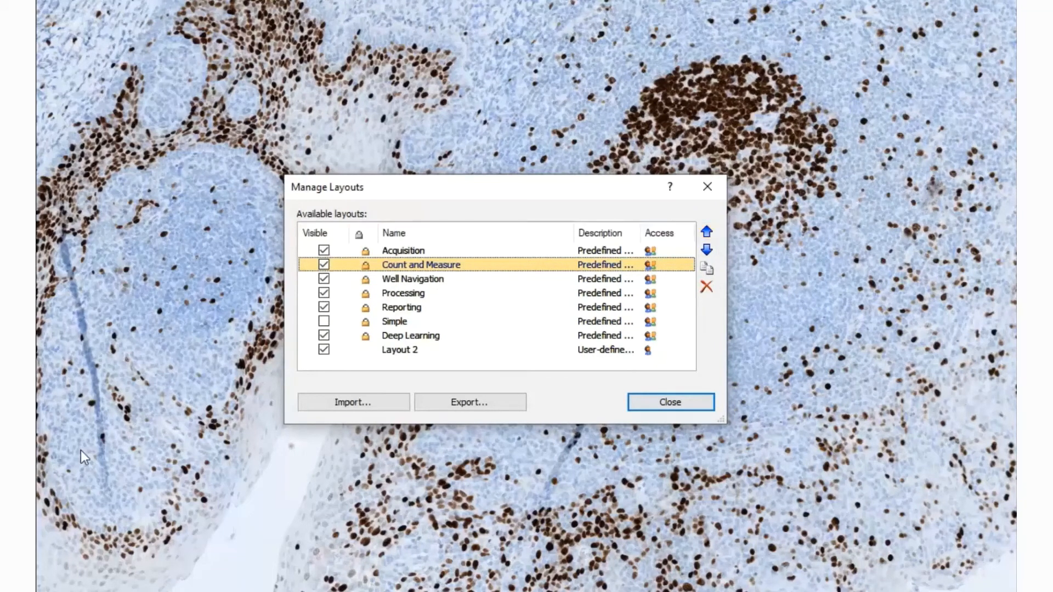